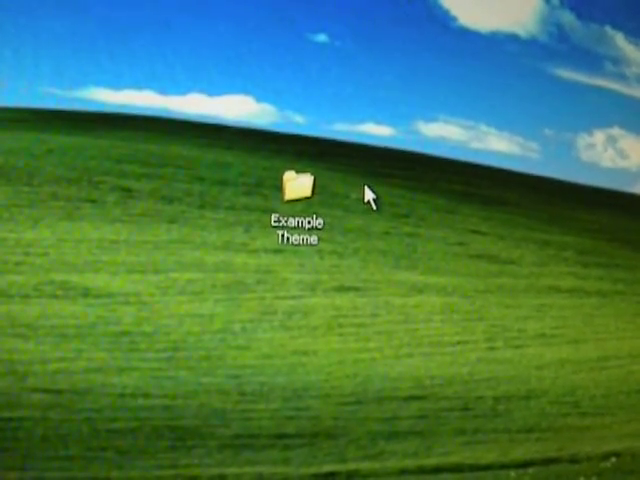
Save the orange-curves image as the PNG file LockBackground.png
right_click(376, 196)
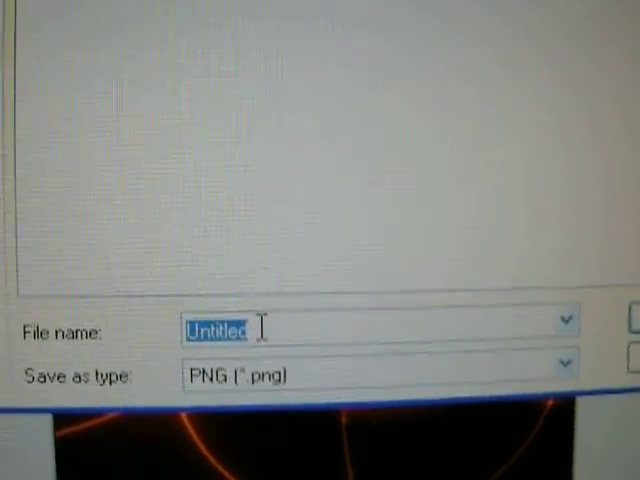
type("LockBa")
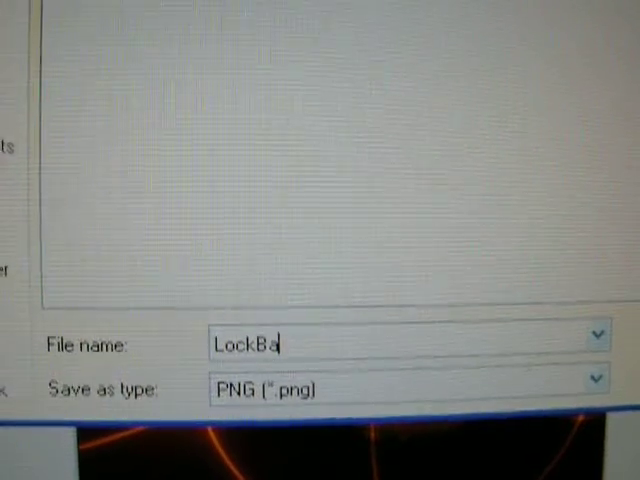
type("ckground")
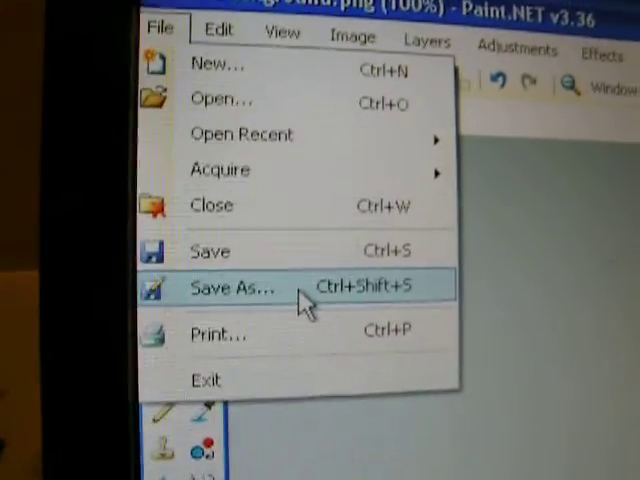
Save the same image again as the PNG file Wallpaper.png
left_click(230, 288)
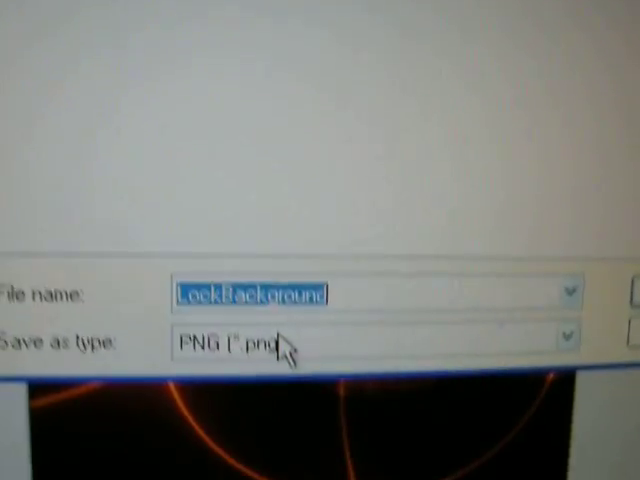
type("W")
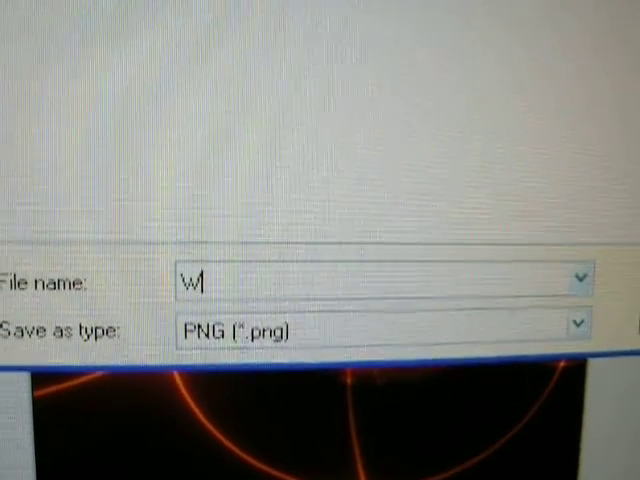
type("allpap")
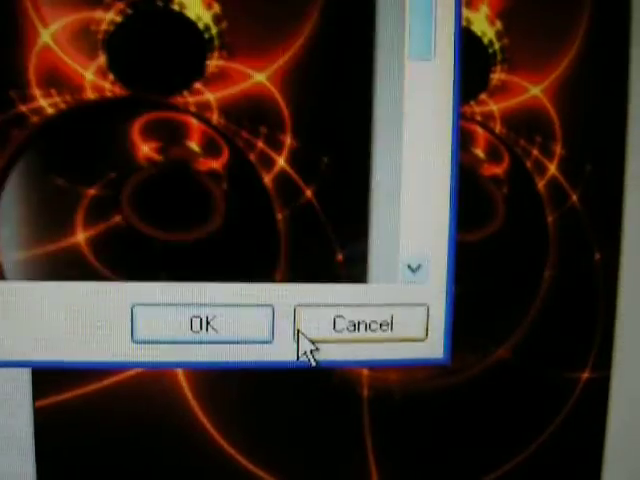
left_click(200, 324)
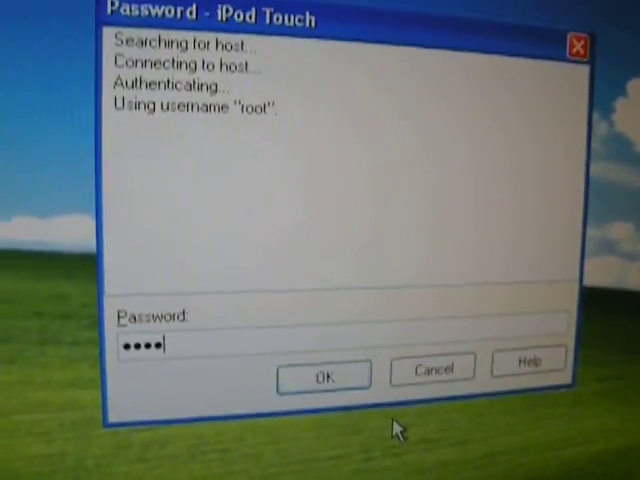
Submit the root password to start the WinSCP login to the iPod Touch
left_click(322, 372)
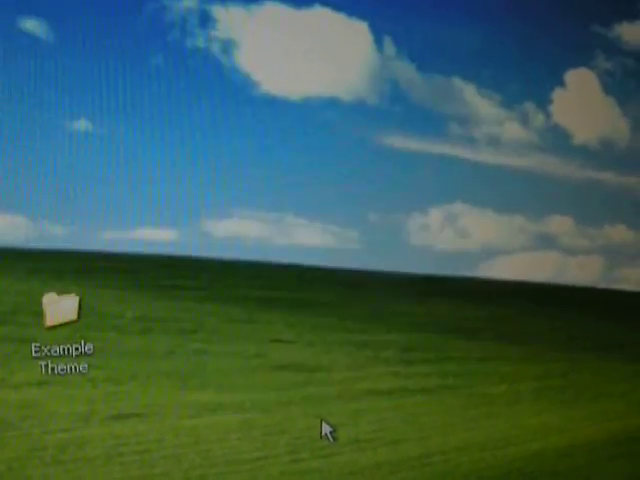